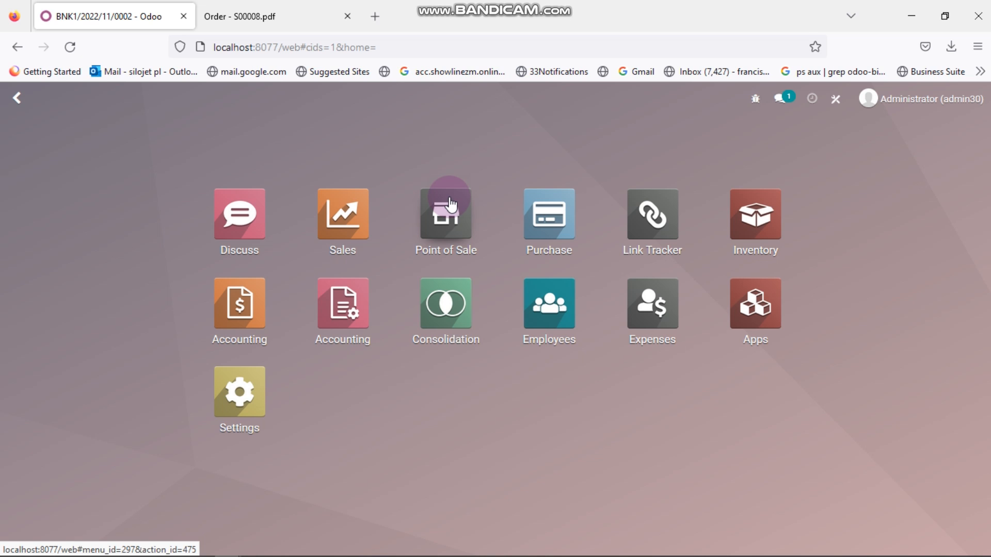
pyautogui.moveTo(323, 390)
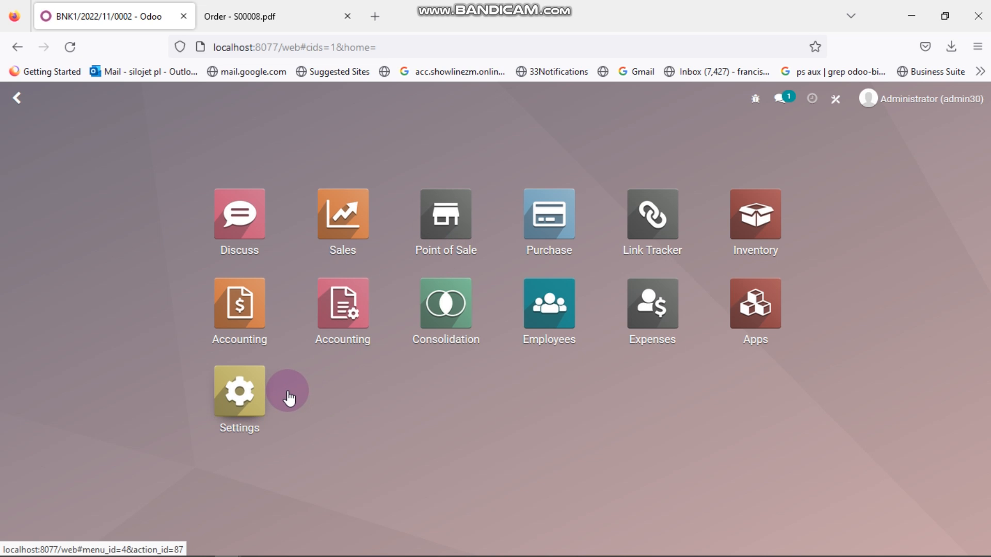
pyautogui.moveTo(706, 340)
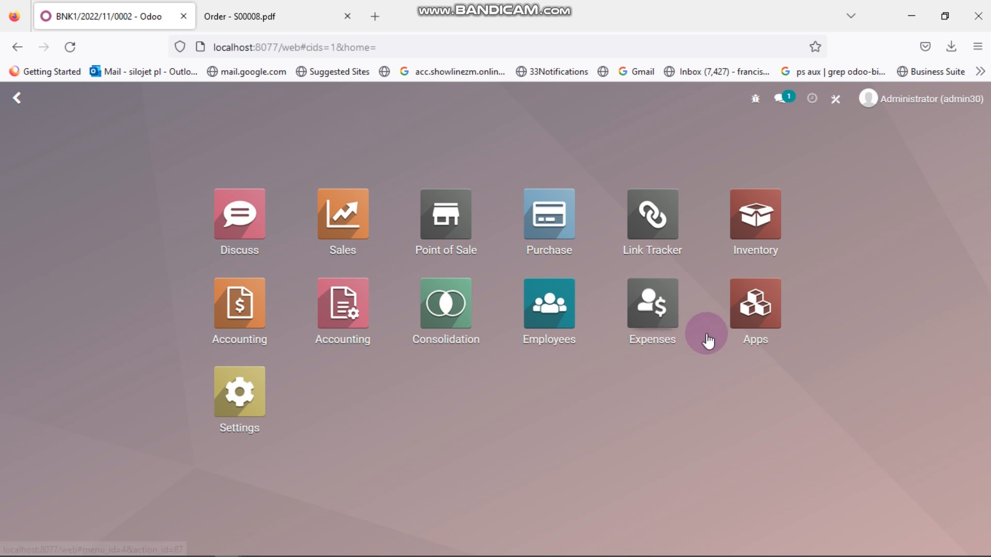
pyautogui.moveTo(637, 134)
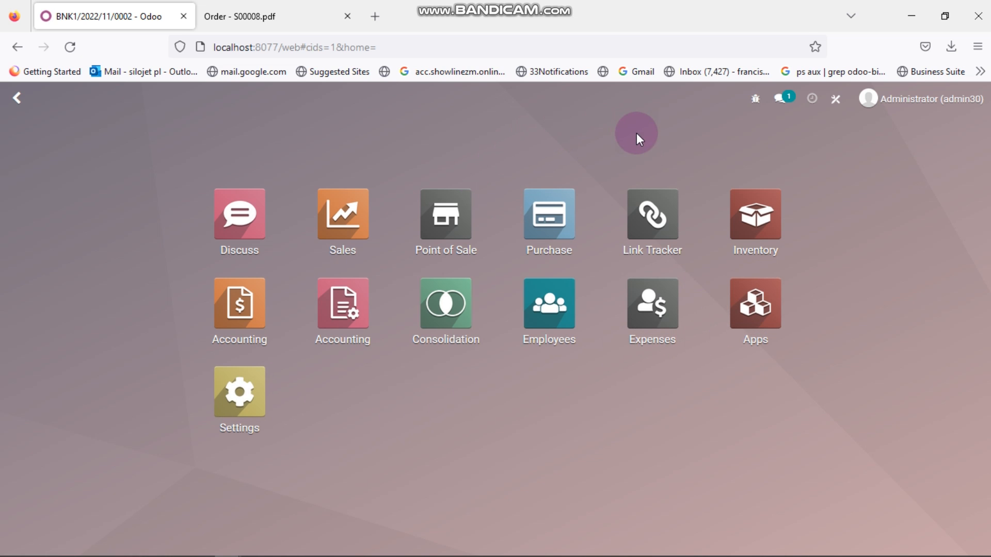
pyautogui.moveTo(482, 241)
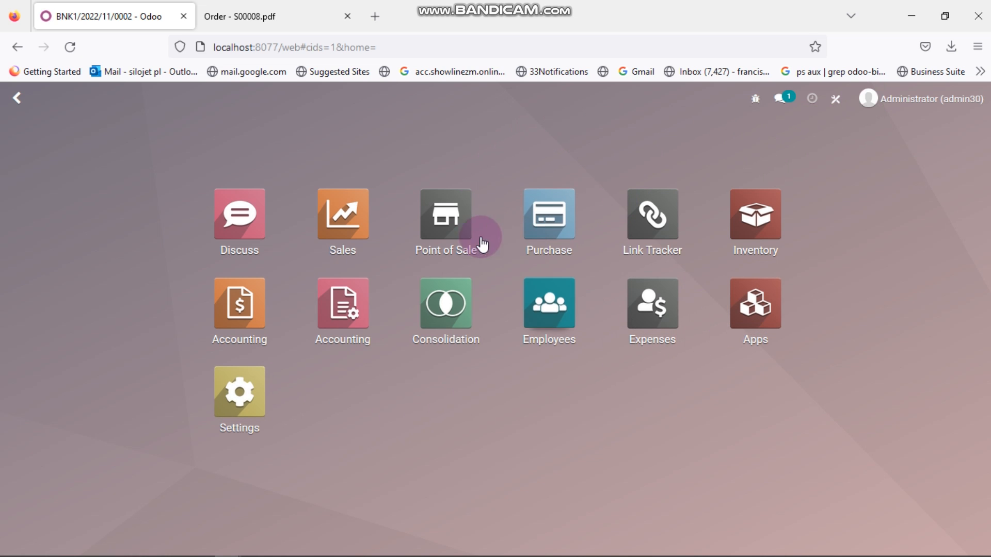
pyautogui.moveTo(383, 310)
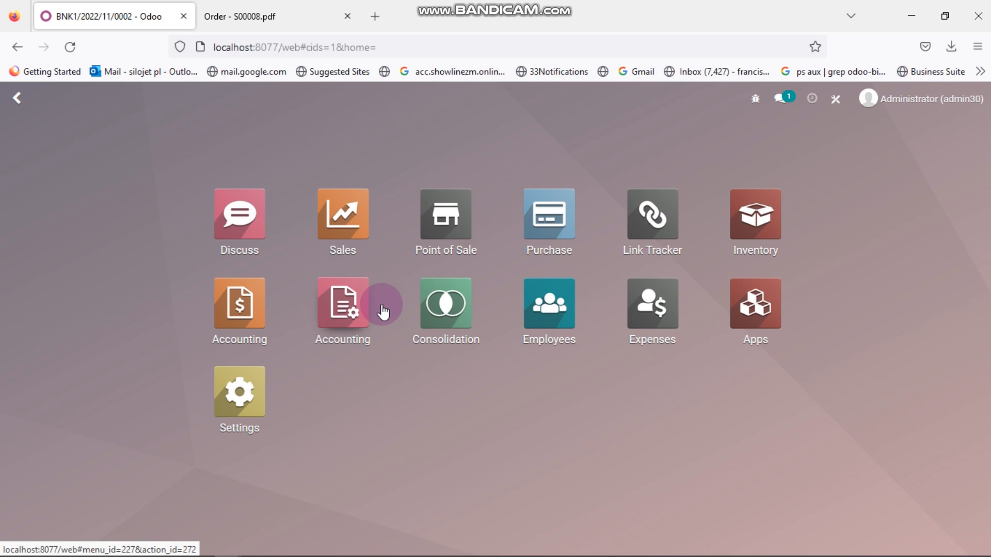
pyautogui.moveTo(238, 396)
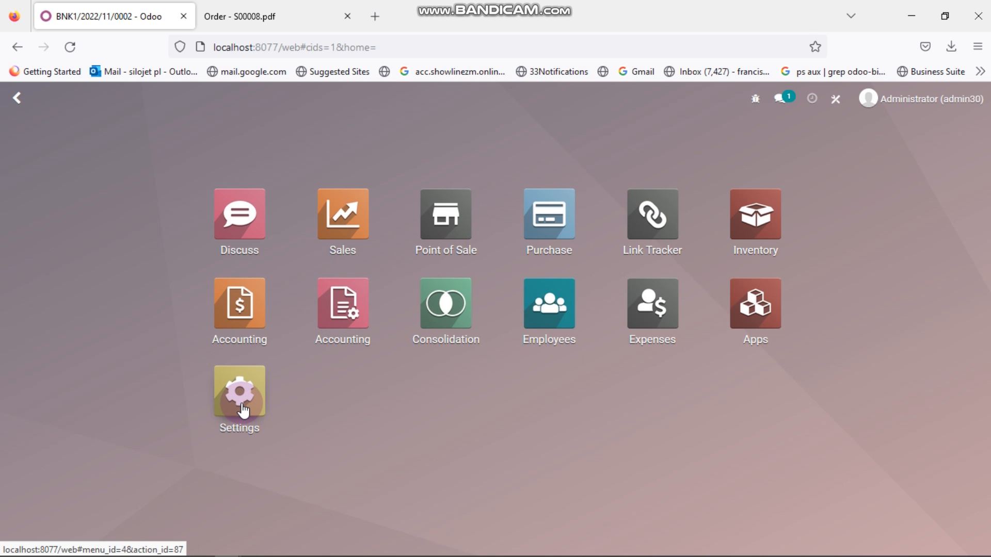
# Launch the Settings app from the Odoo home menu
pyautogui.click(239, 390)
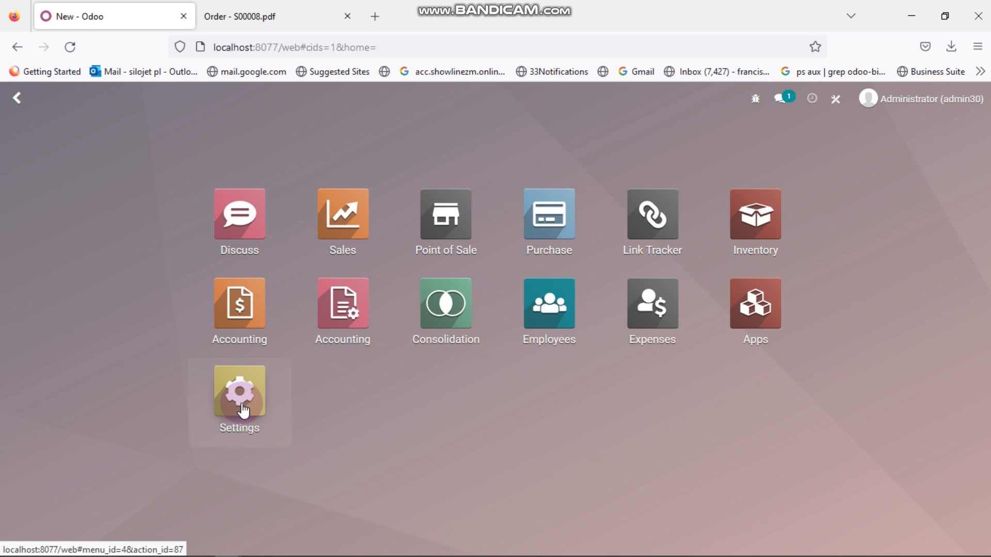
# Show the Companies list under Users & Companies, currently holding only Showline Solutions
pyautogui.click(238, 391)
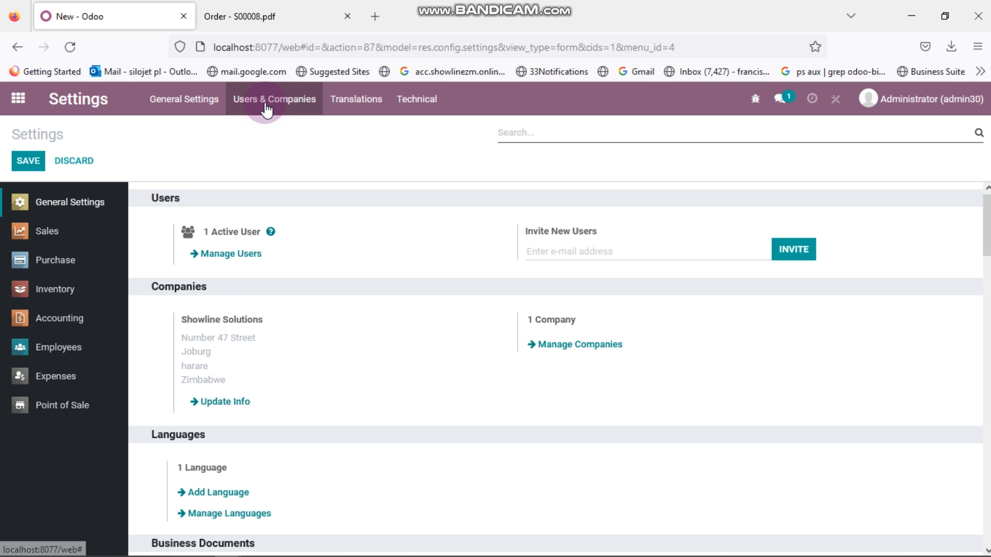
pyautogui.click(275, 99)
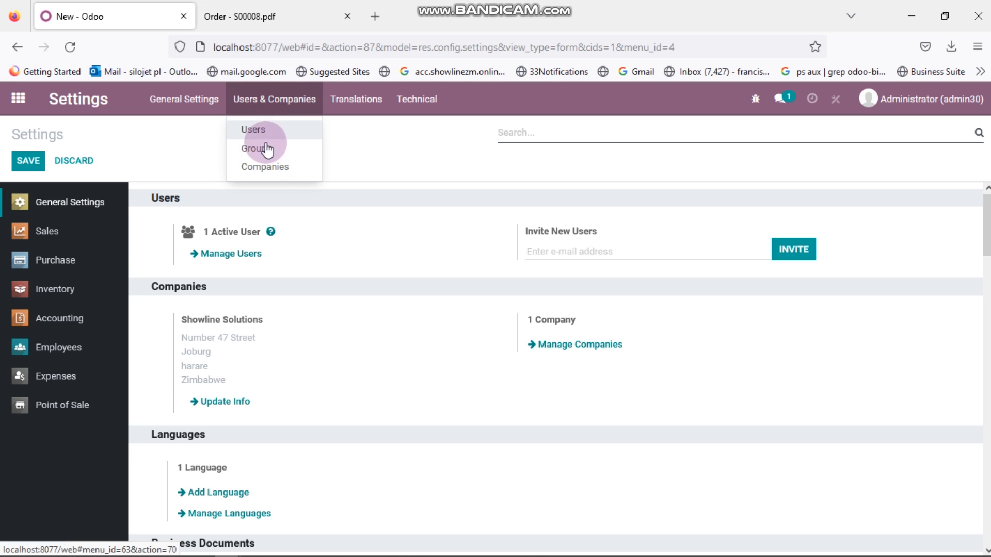
pyautogui.click(265, 167)
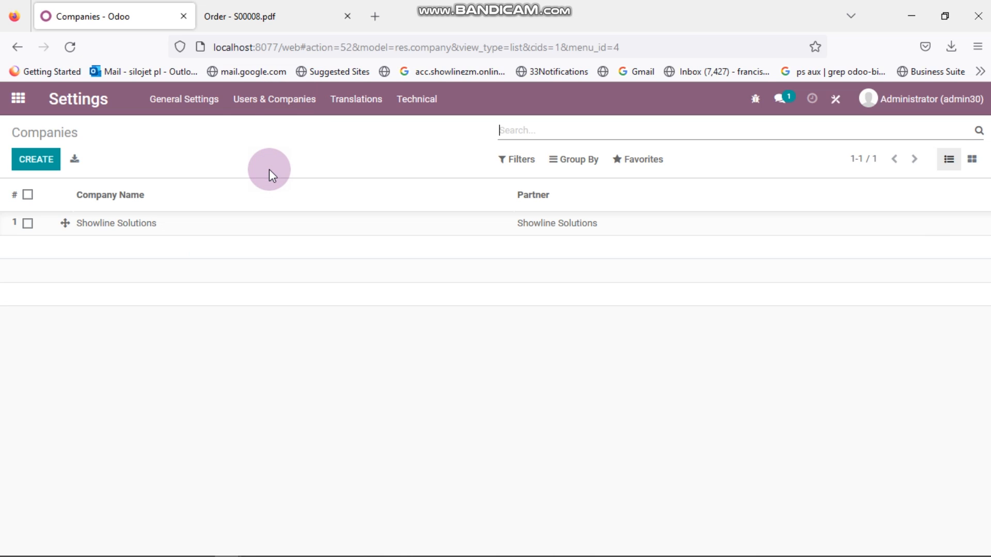
pyautogui.moveTo(197, 260)
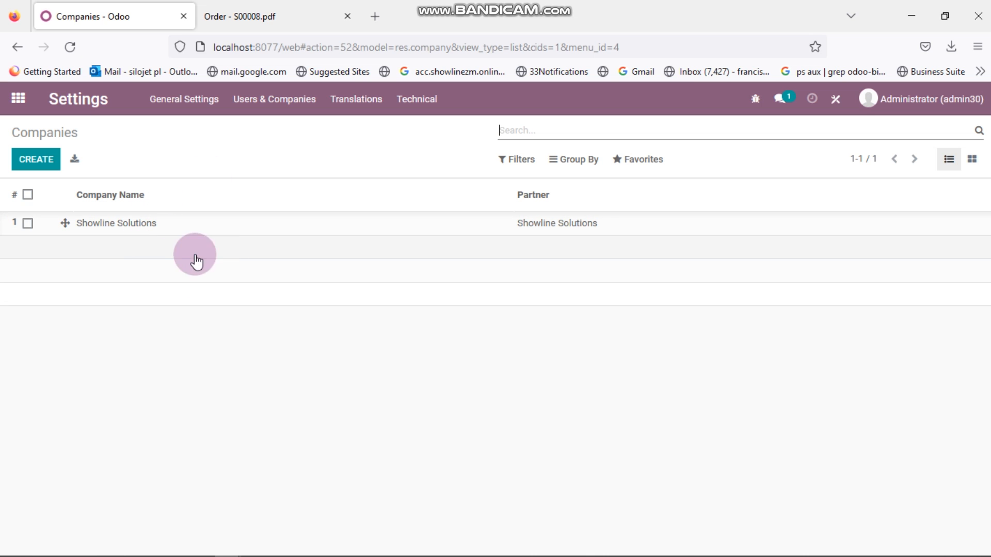
pyautogui.moveTo(48, 201)
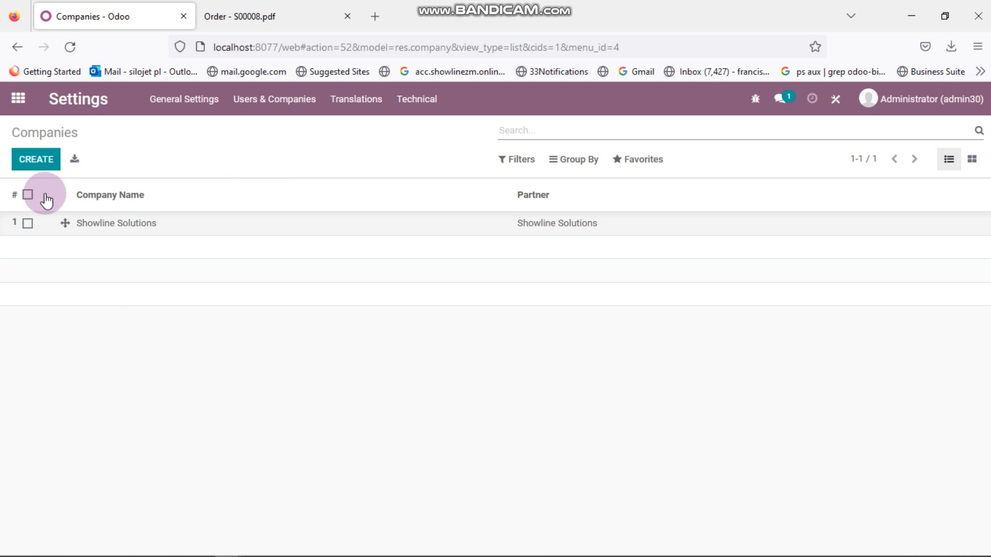
# Create a new company record named 'Chegutu Branch'
pyautogui.click(36, 159)
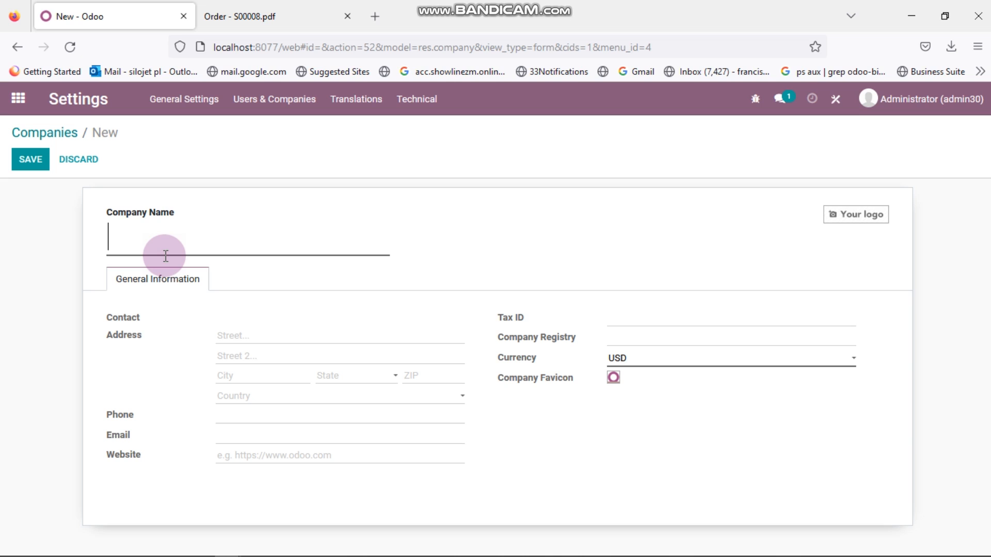
pyautogui.write('CG')
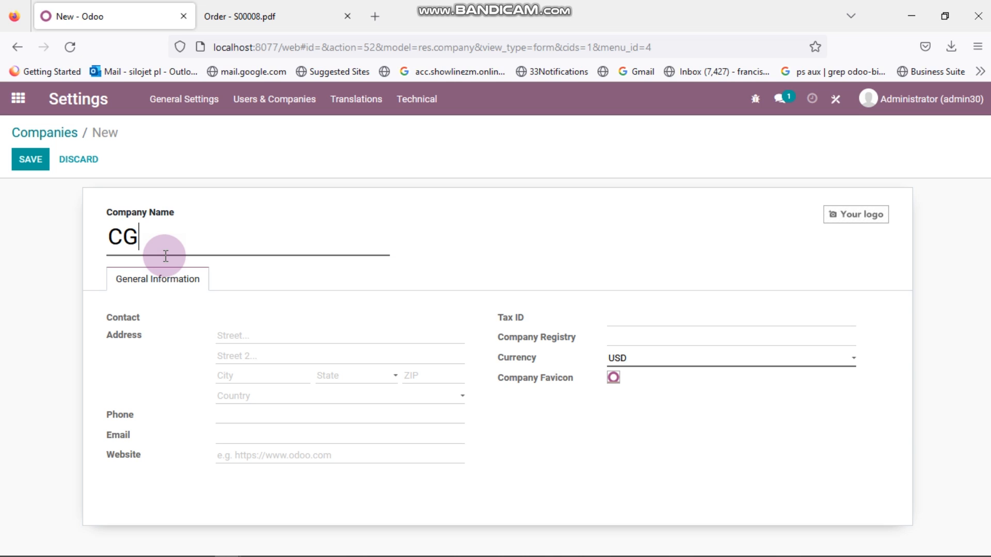
pyautogui.write('hE')
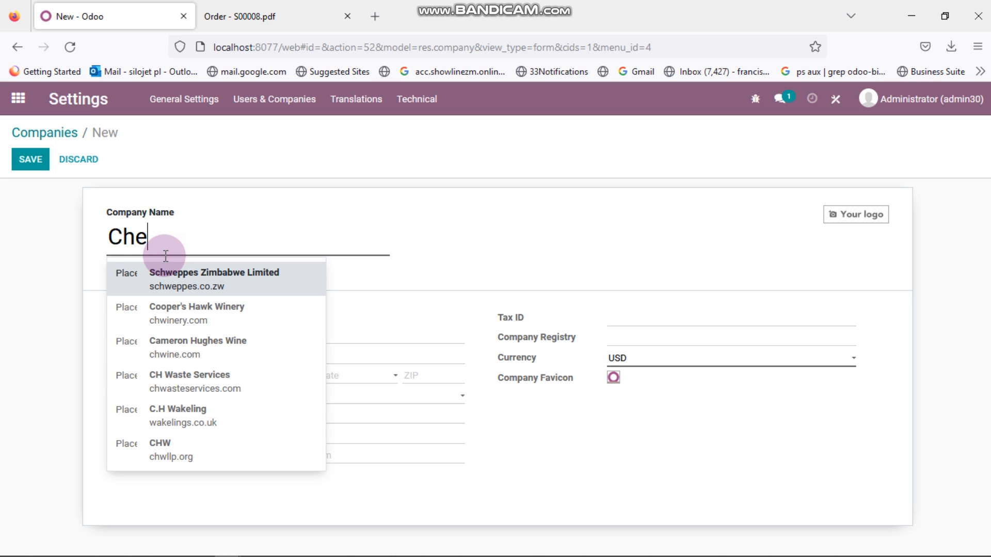
pyautogui.write('gutu')
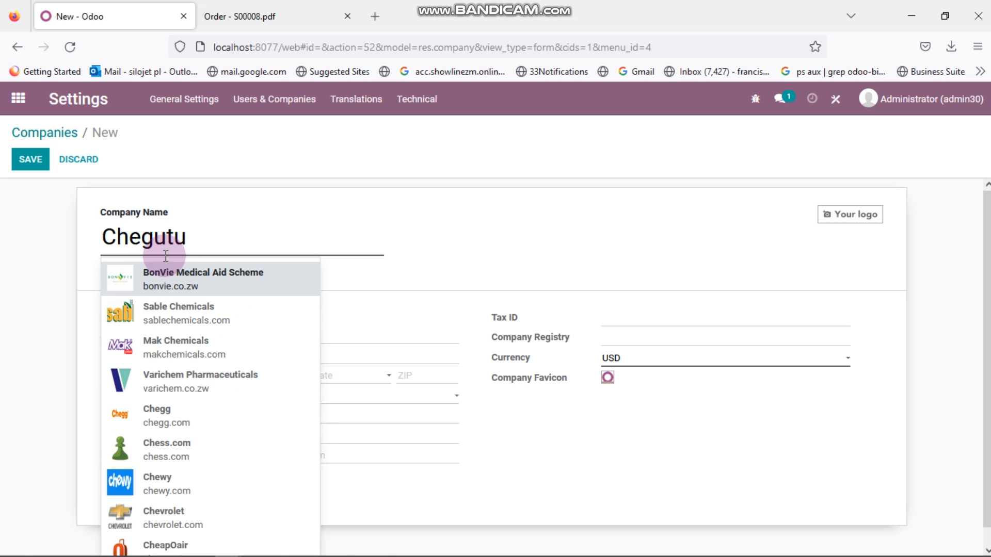
pyautogui.write('Branch')
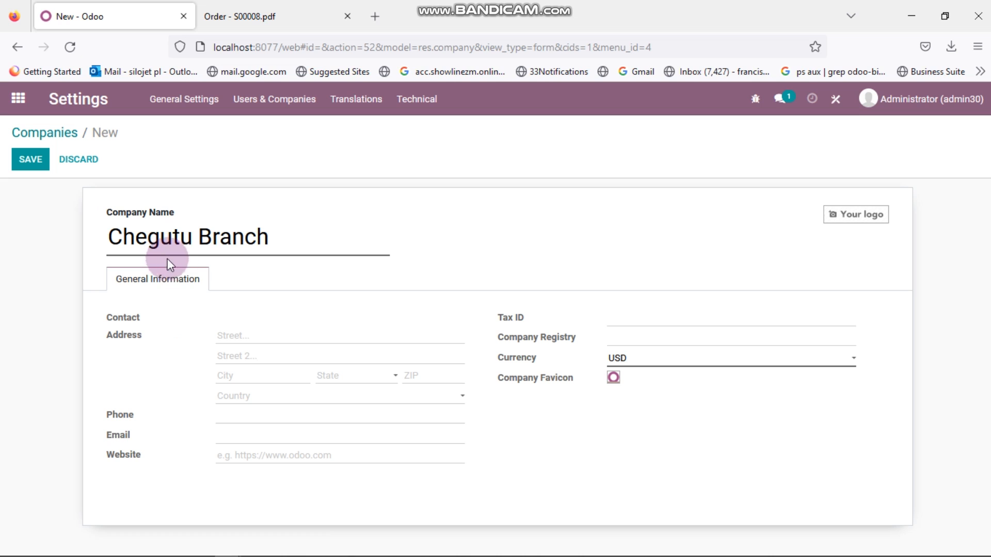
pyautogui.moveTo(86, 243)
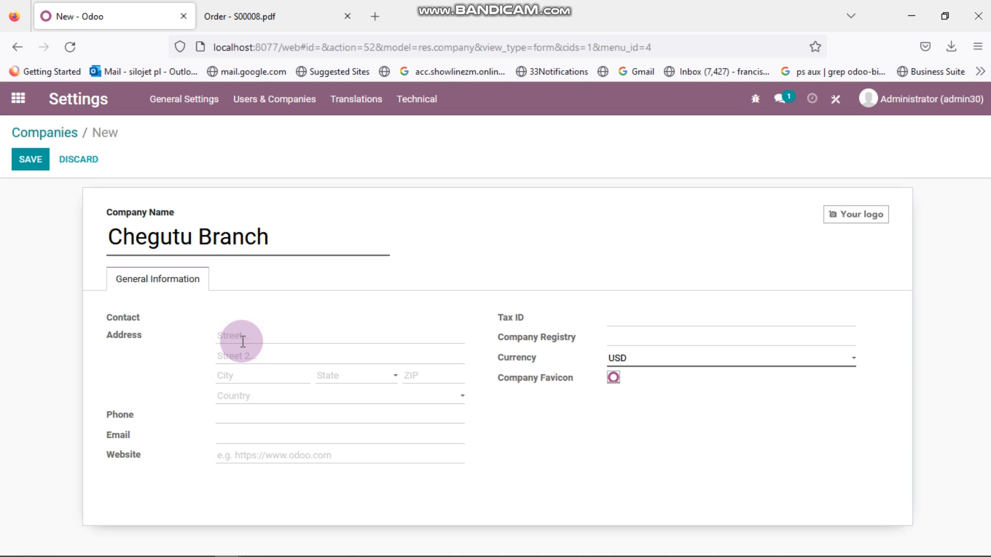
# Enter the address as Street 'Number 54554 Way' and Street 2 'Chegutu'
pyautogui.write('Number 54554')
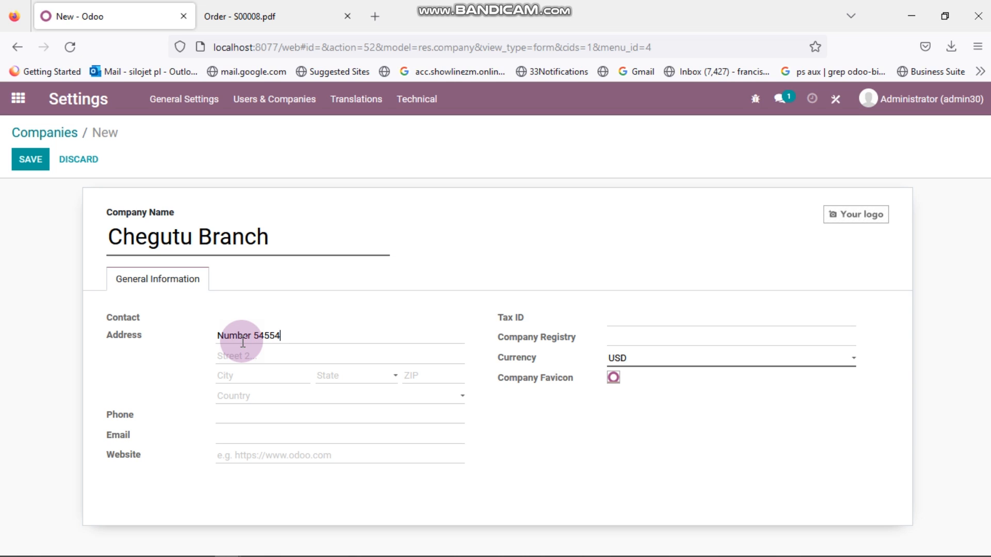
pyautogui.write('Wa')
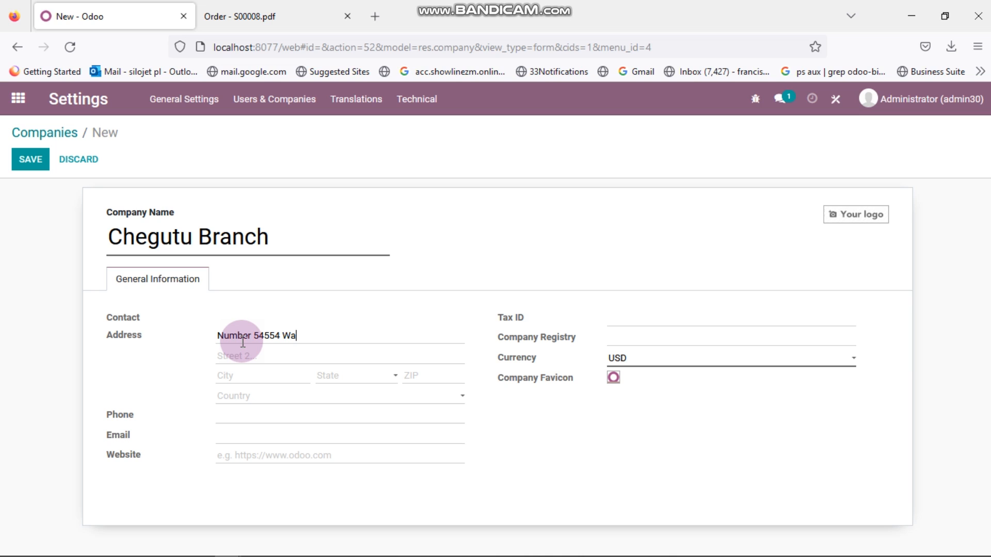
pyautogui.write('y')
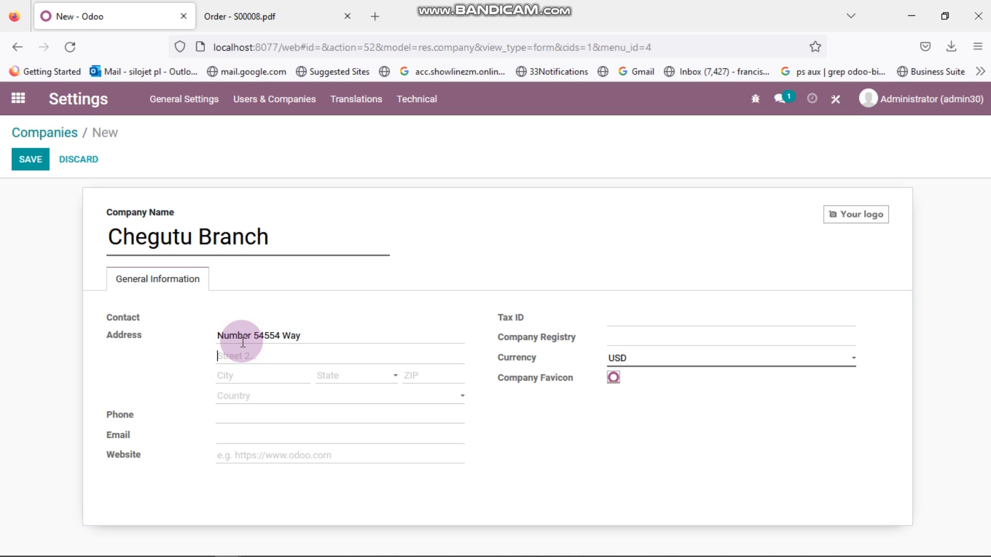
pyautogui.write('Che')
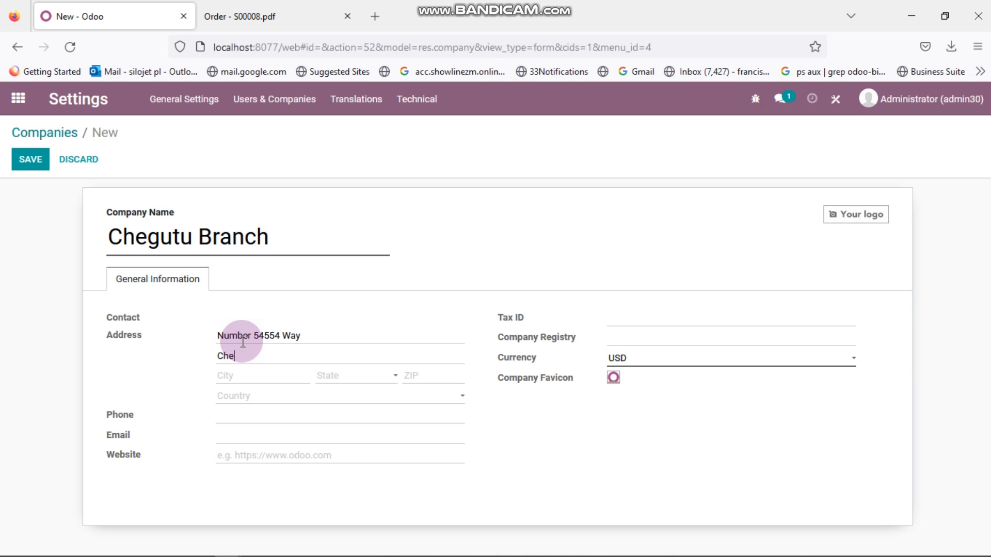
pyautogui.write('gutu')
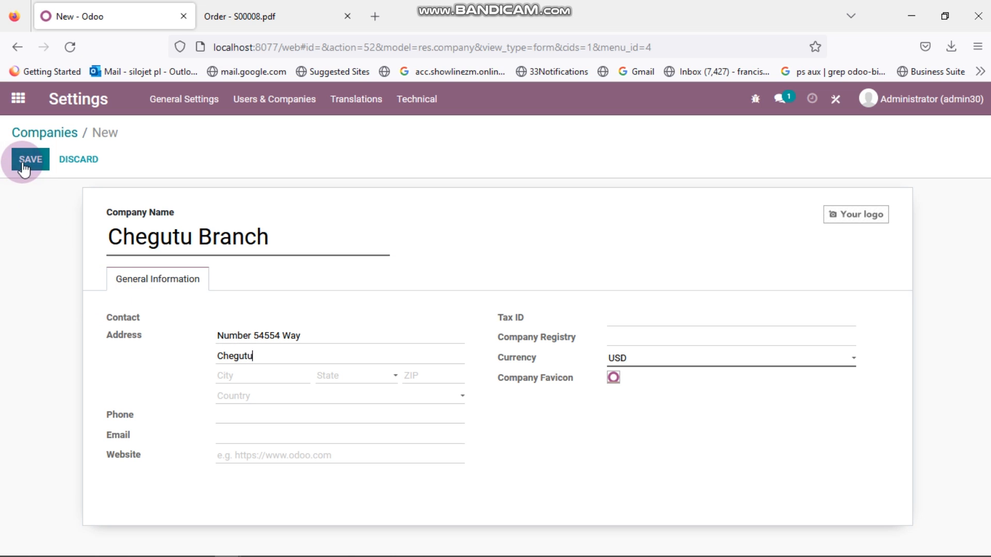
# Save the Chegutu Branch company record and reload the page
pyautogui.click(30, 158)
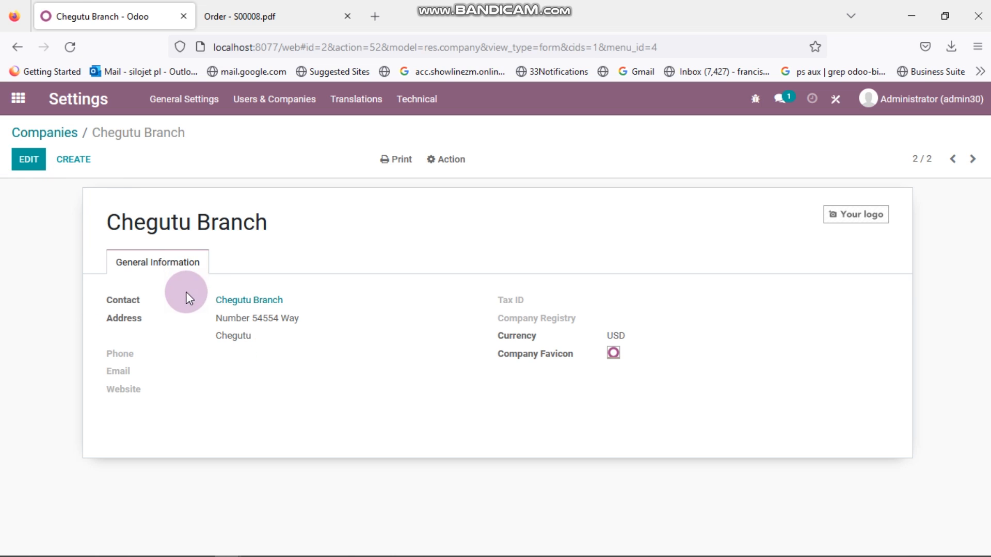
pyautogui.click(44, 134)
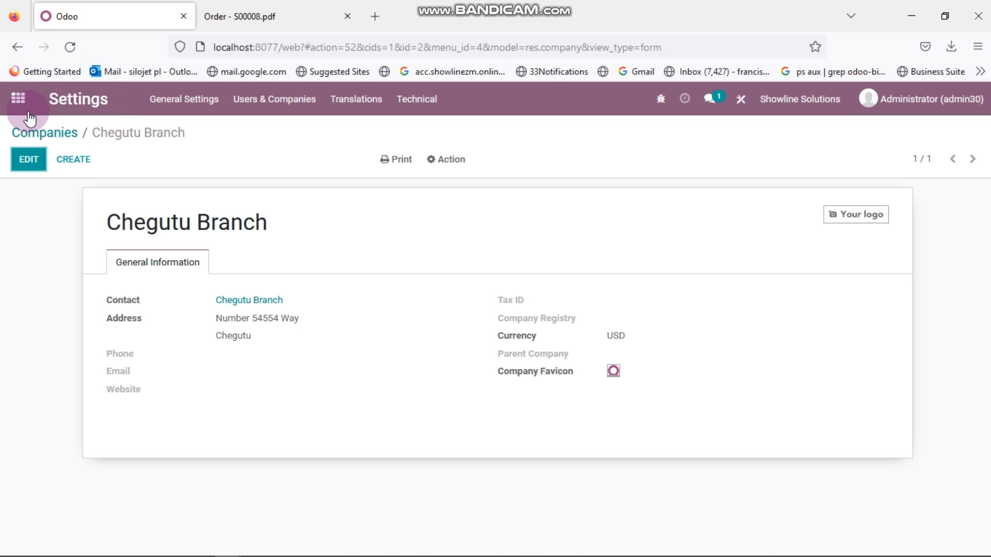
# From the apps home screen, tick Chegutu Branch as an allowed company in the company switcher
pyautogui.click(18, 99)
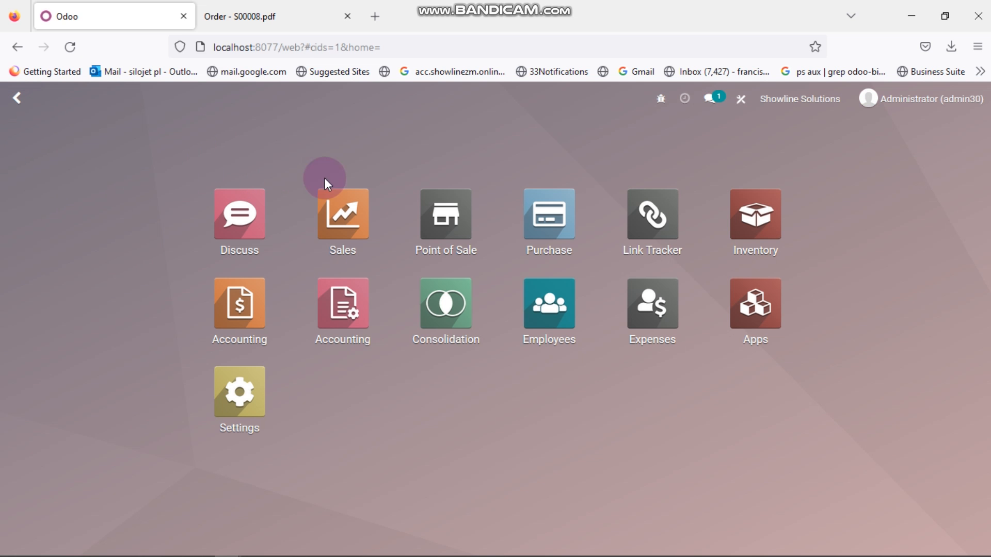
pyautogui.moveTo(803, 107)
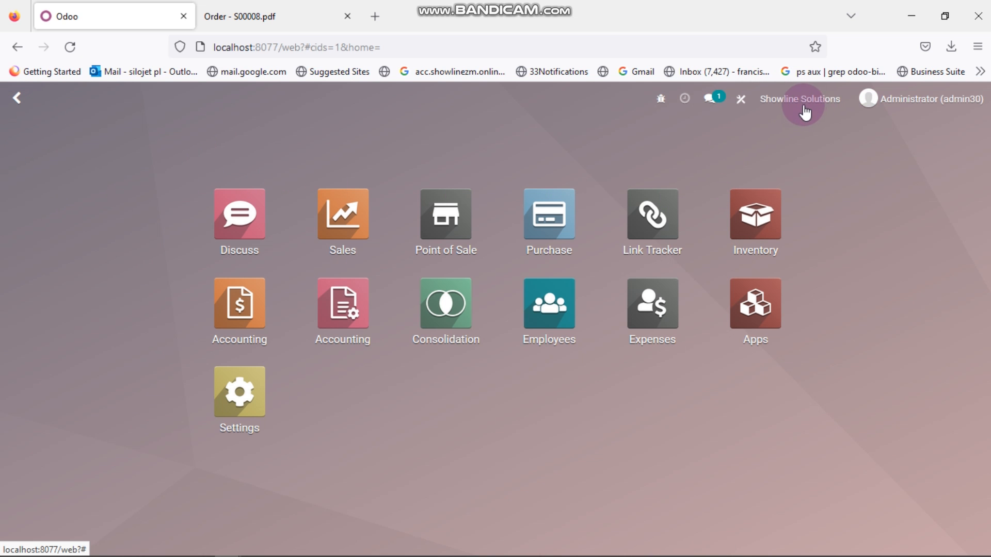
pyautogui.moveTo(803, 107)
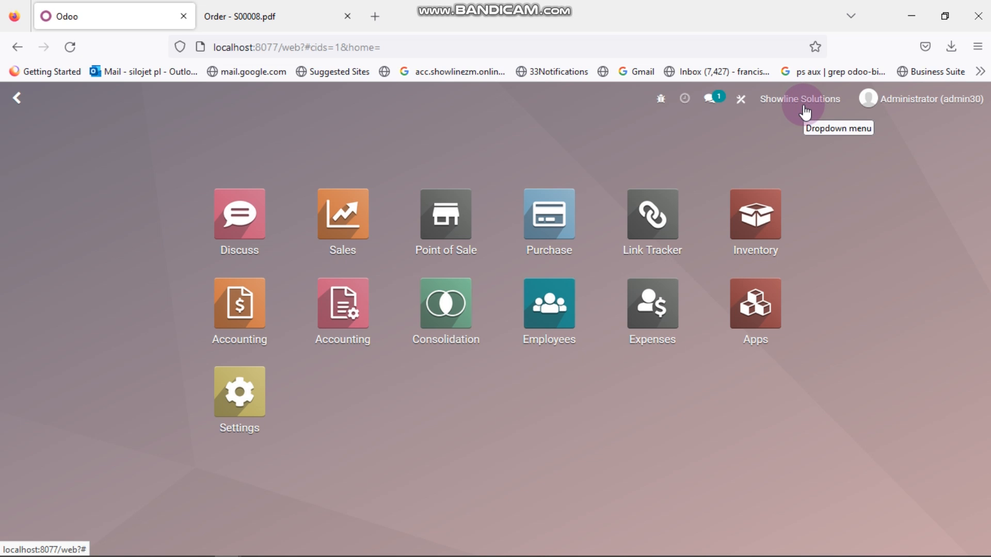
pyautogui.click(800, 99)
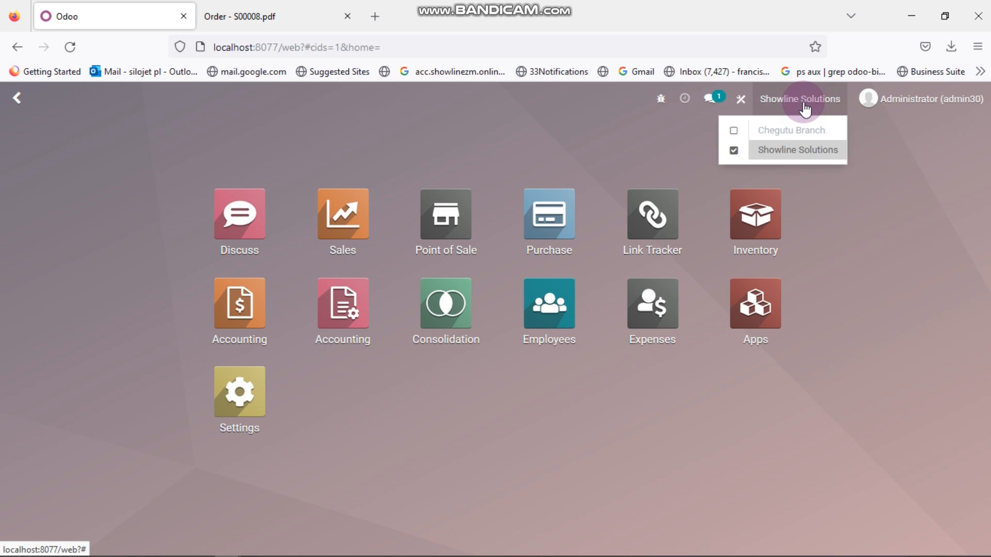
pyautogui.click(733, 130)
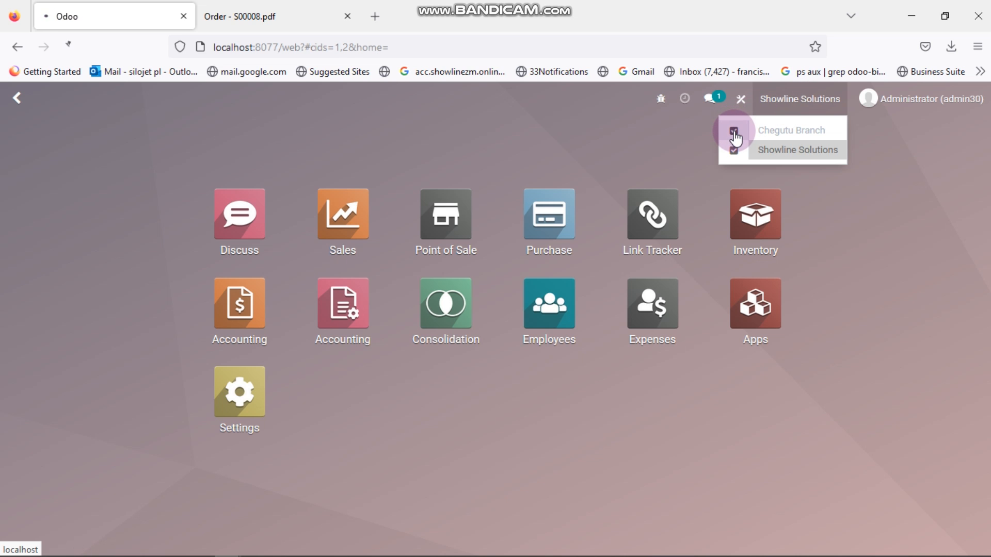
pyautogui.click(798, 150)
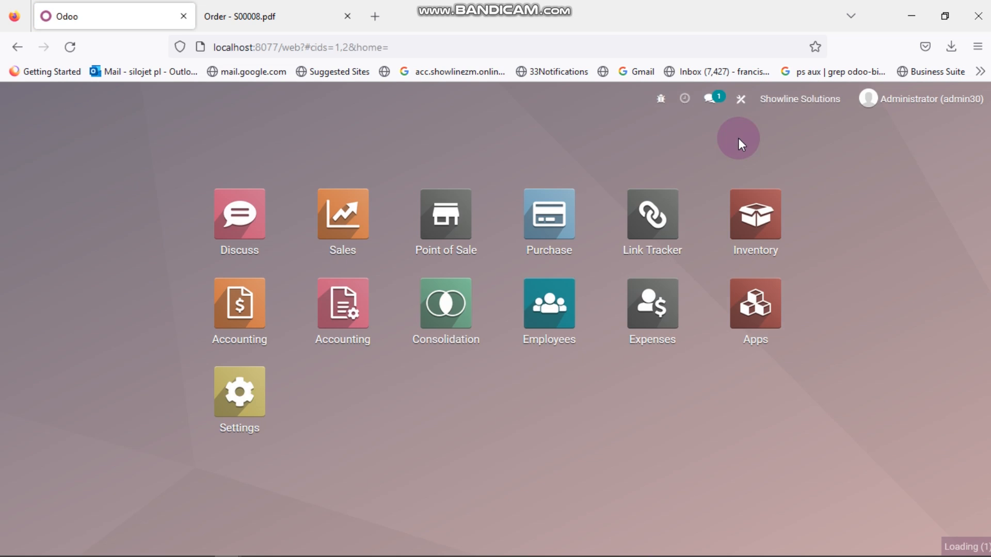
pyautogui.moveTo(792, 198)
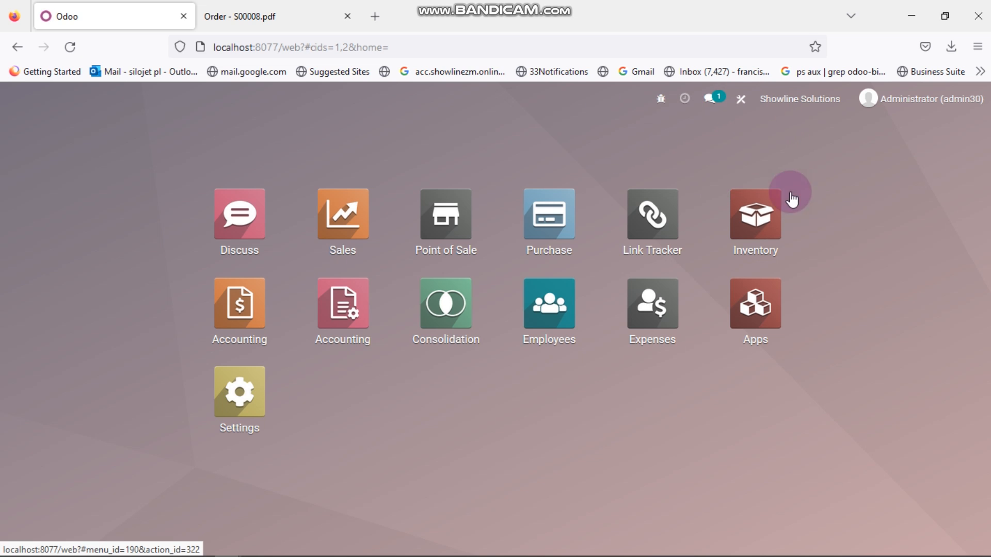
pyautogui.moveTo(783, 99)
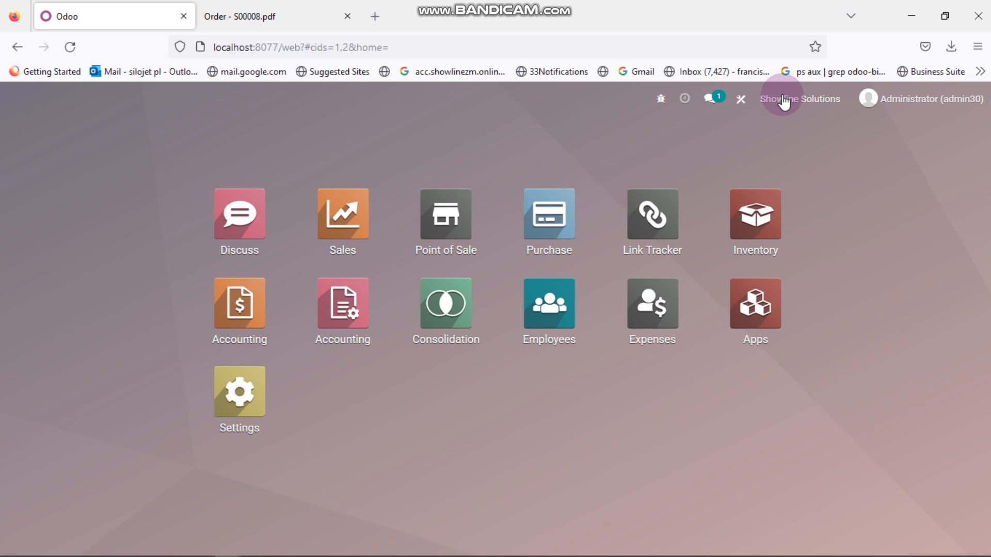
pyautogui.moveTo(784, 104)
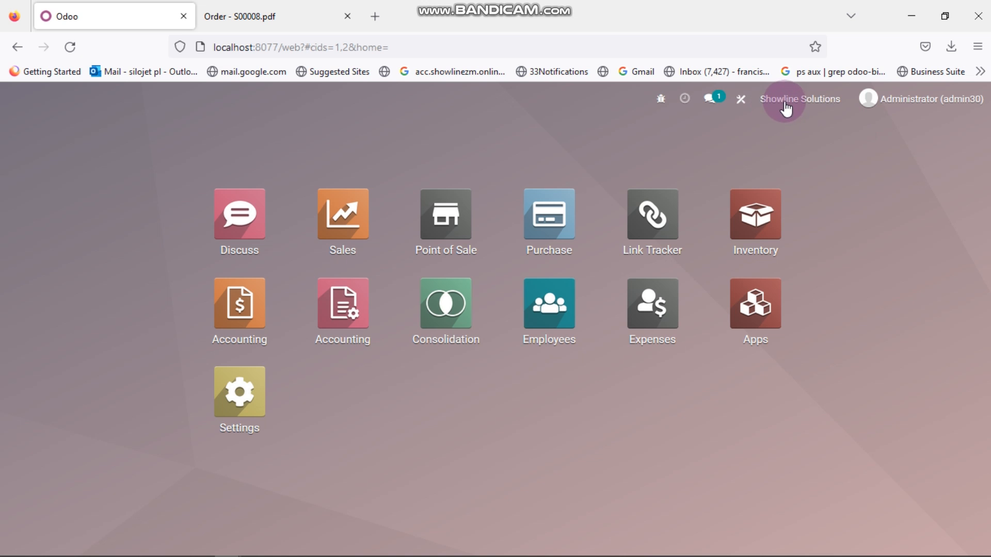
pyautogui.click(798, 99)
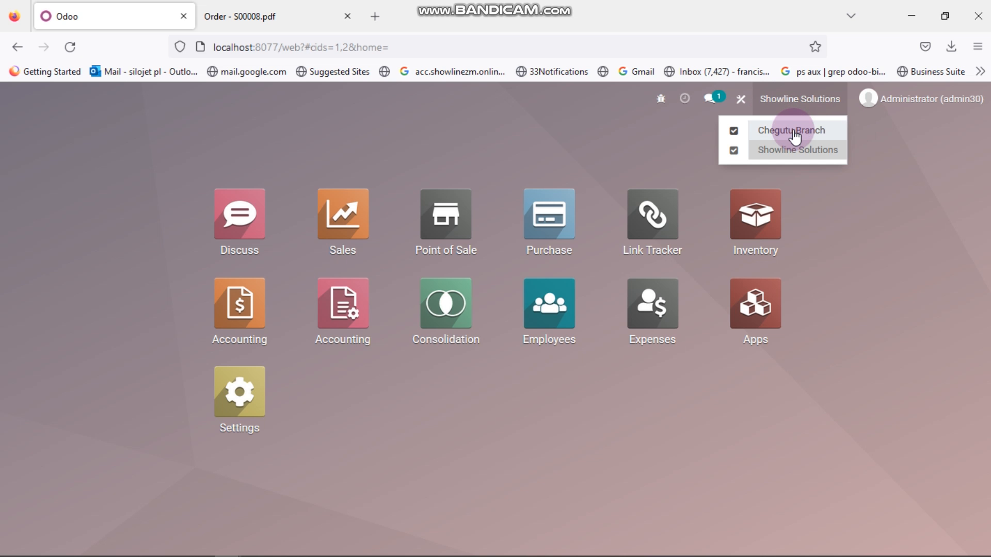
# Select Chegutu Branch as the current company in the switcher
pyautogui.click(793, 130)
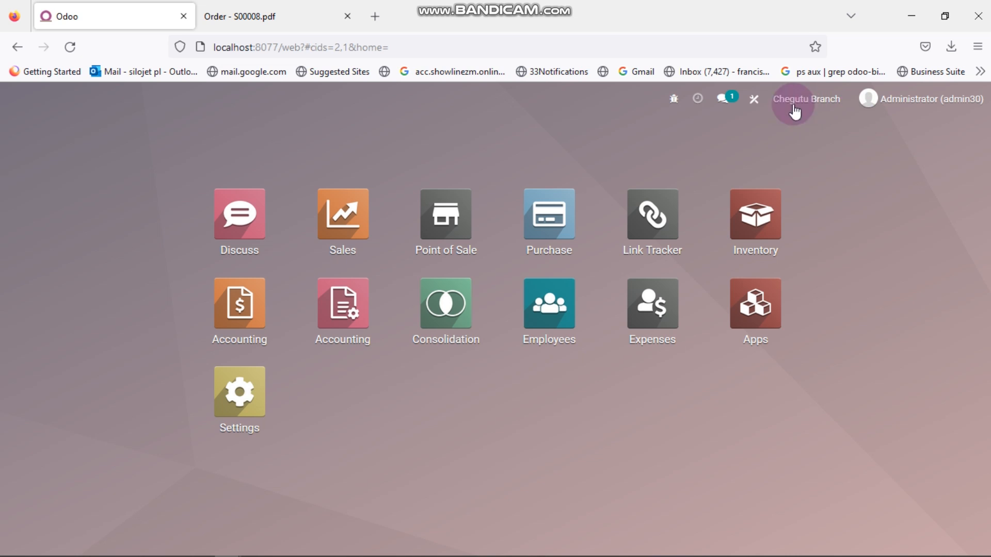
pyautogui.moveTo(700, 181)
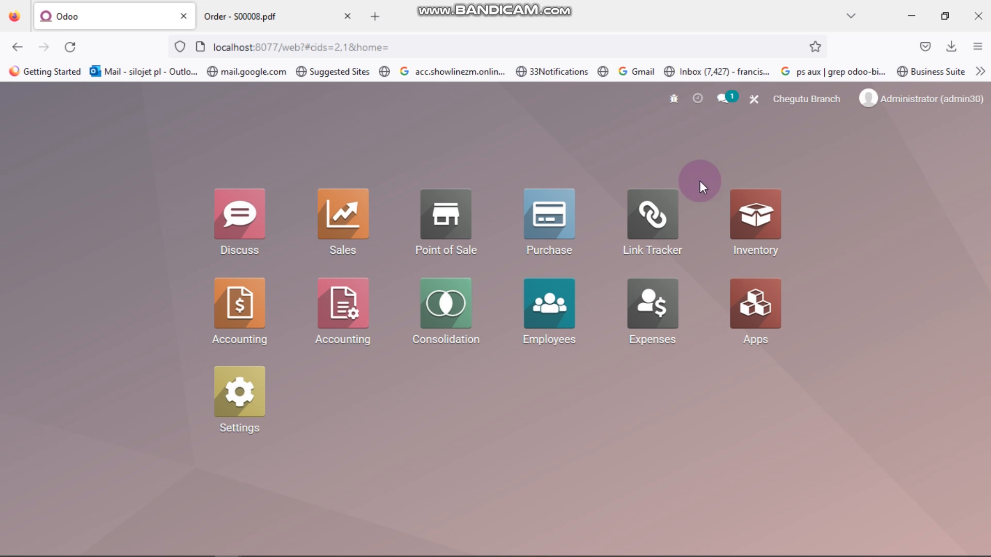
pyautogui.moveTo(638, 167)
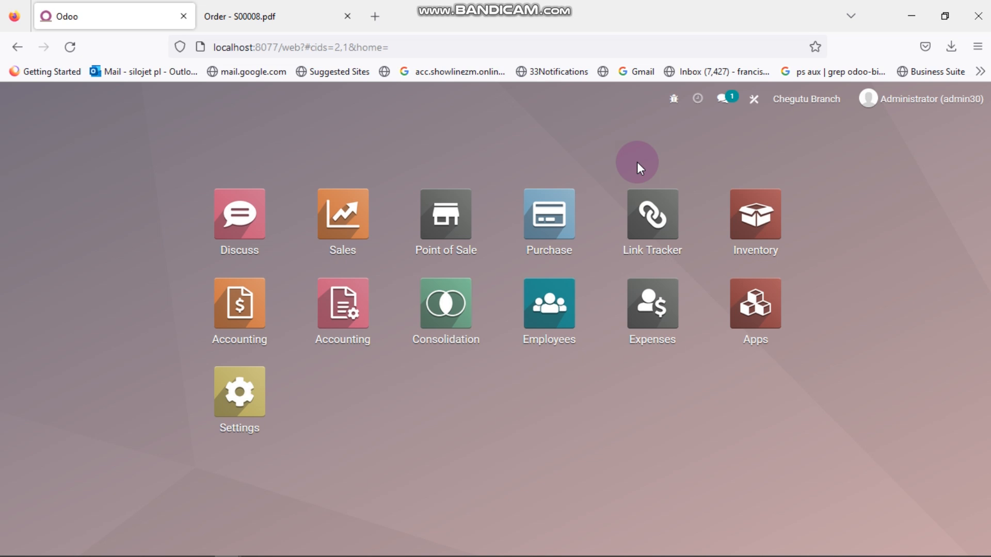
pyautogui.moveTo(555, 195)
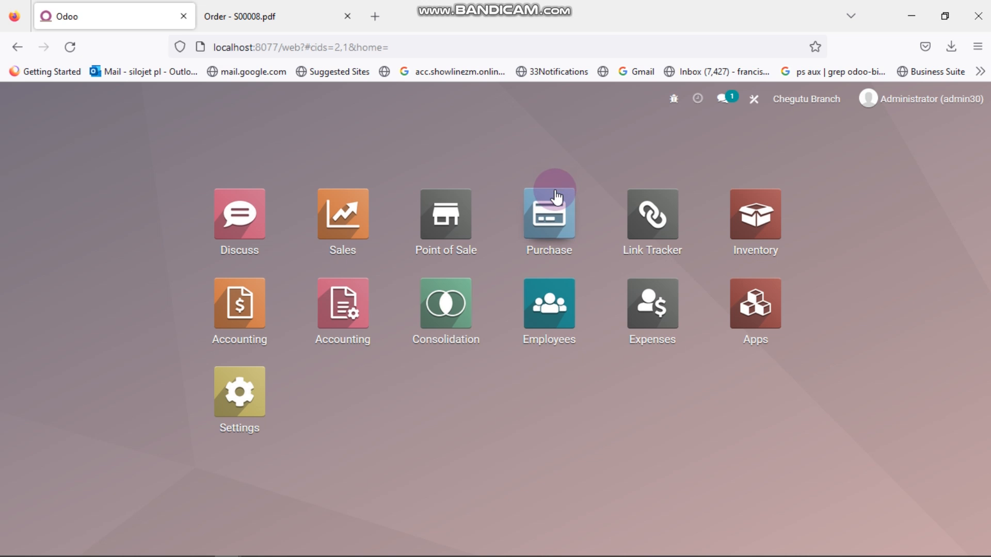